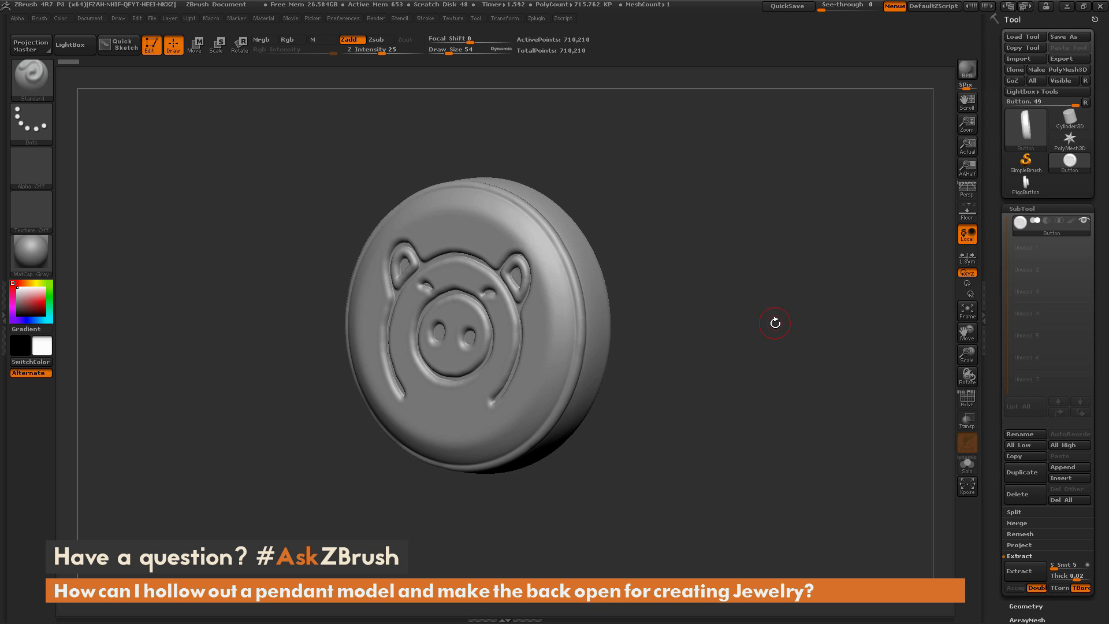
{"action": "mouse_move", "coordinate": [770, 352]}
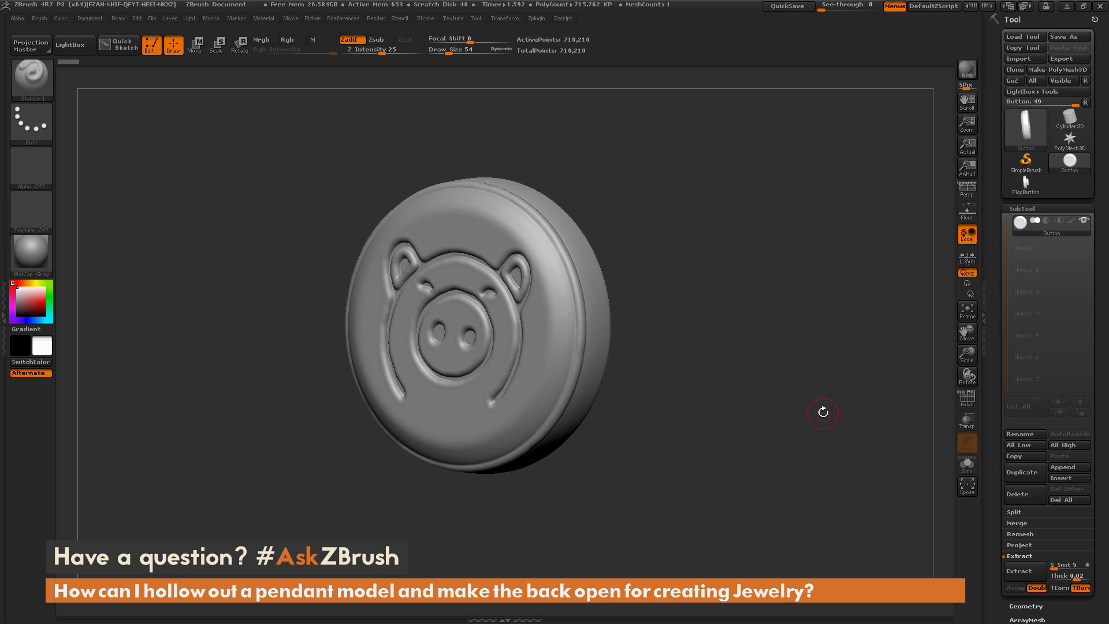
{"action": "mouse_move", "coordinate": [829, 397]}
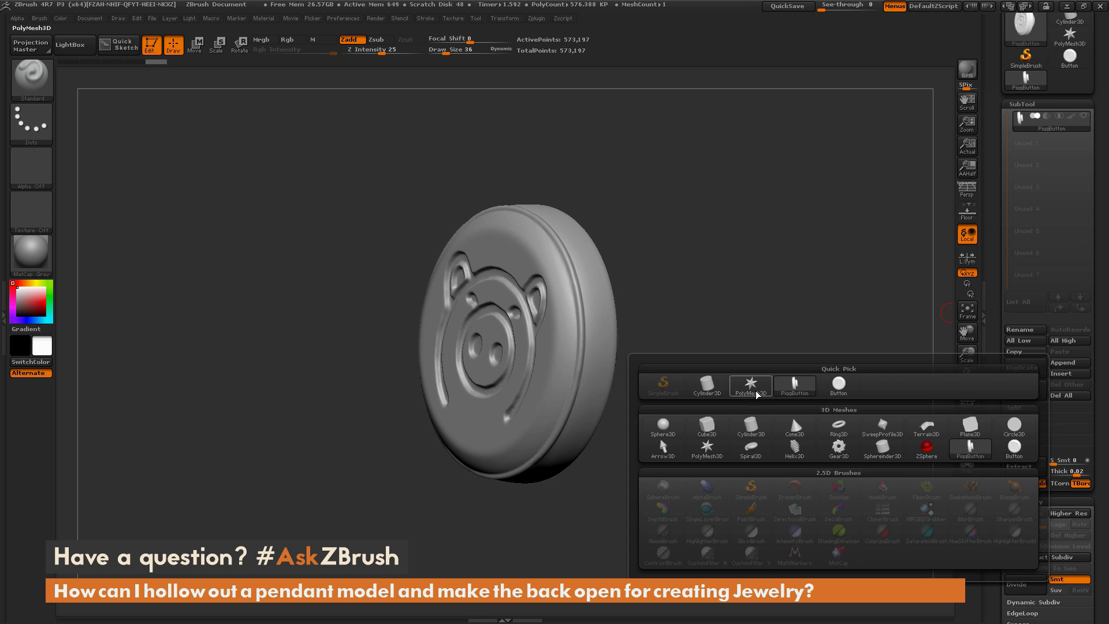
- Insert a PolyMesh3D subtool, select it, and initialize it as a QCube
{"action": "left_click", "coordinate": [750, 385]}
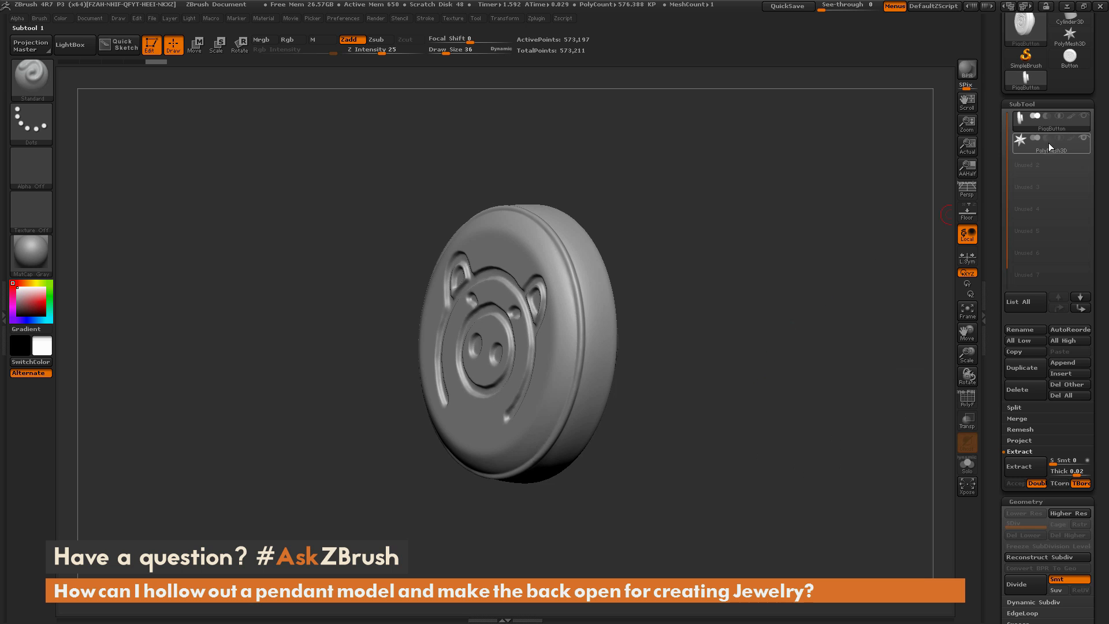
{"action": "left_click", "coordinate": [1050, 141]}
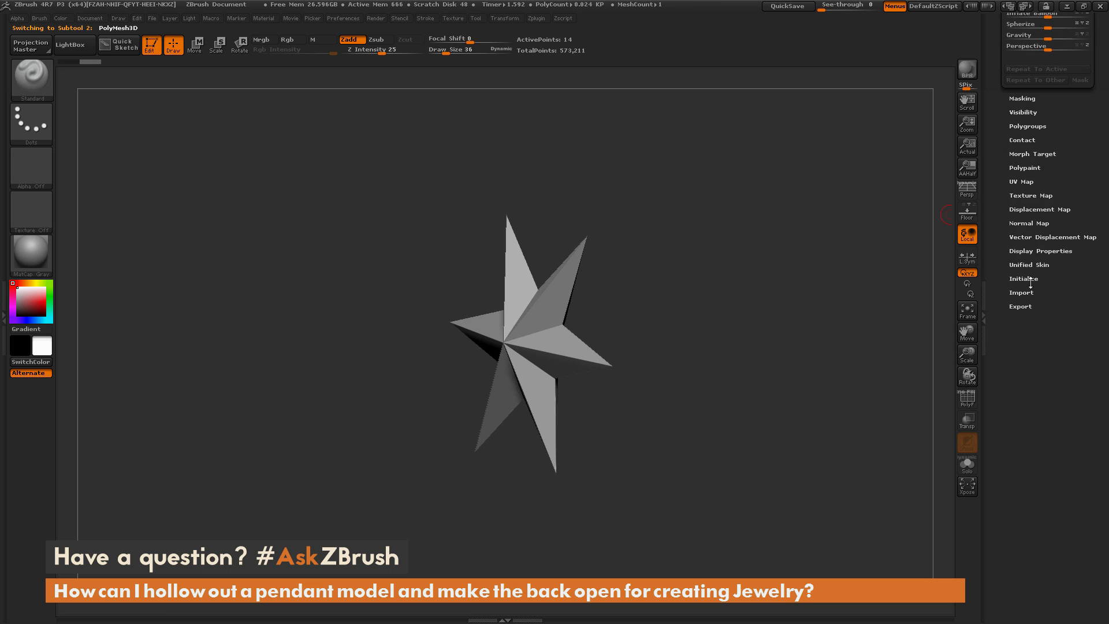
{"action": "left_click", "coordinate": [1023, 278]}
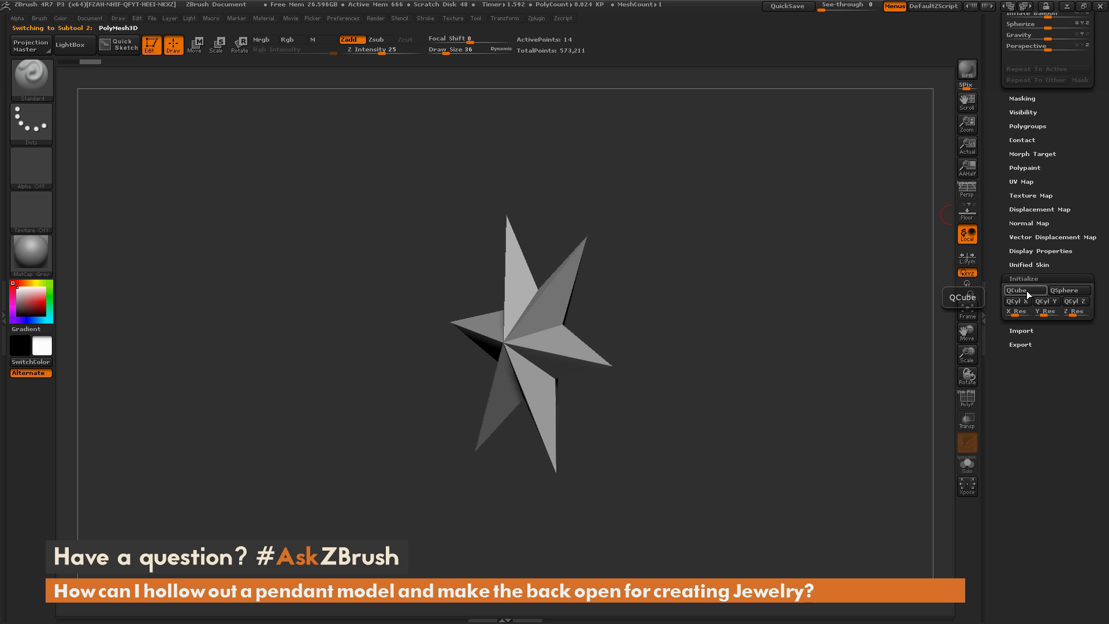
{"action": "left_click", "coordinate": [1016, 290]}
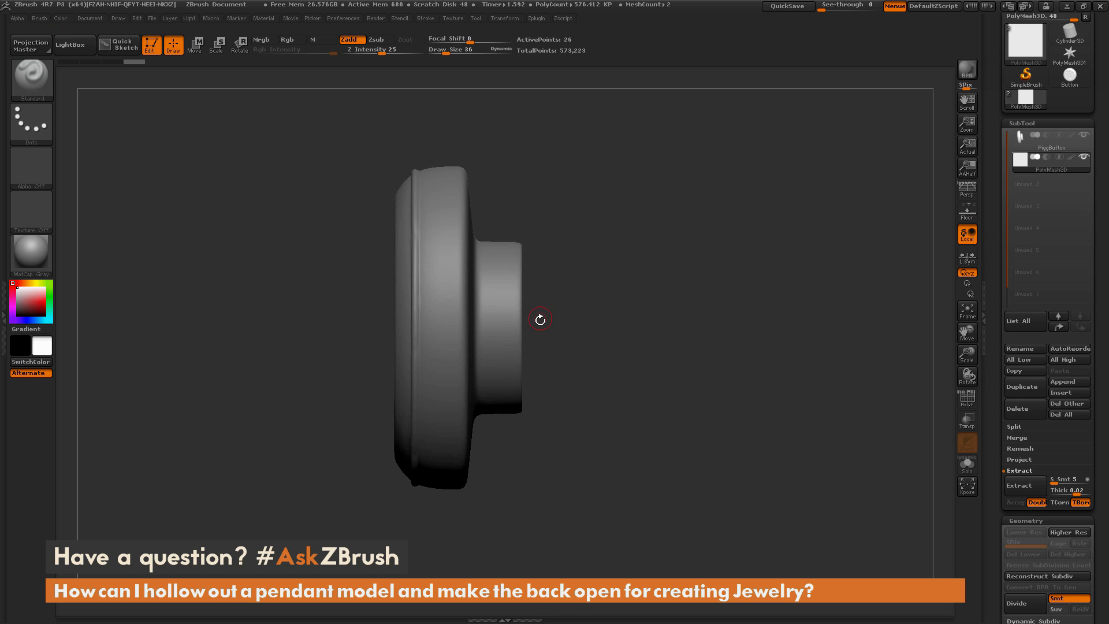
- Place the small cube at the centre of the pendant's raised circular back
{"action": "left_click", "coordinate": [194, 44]}
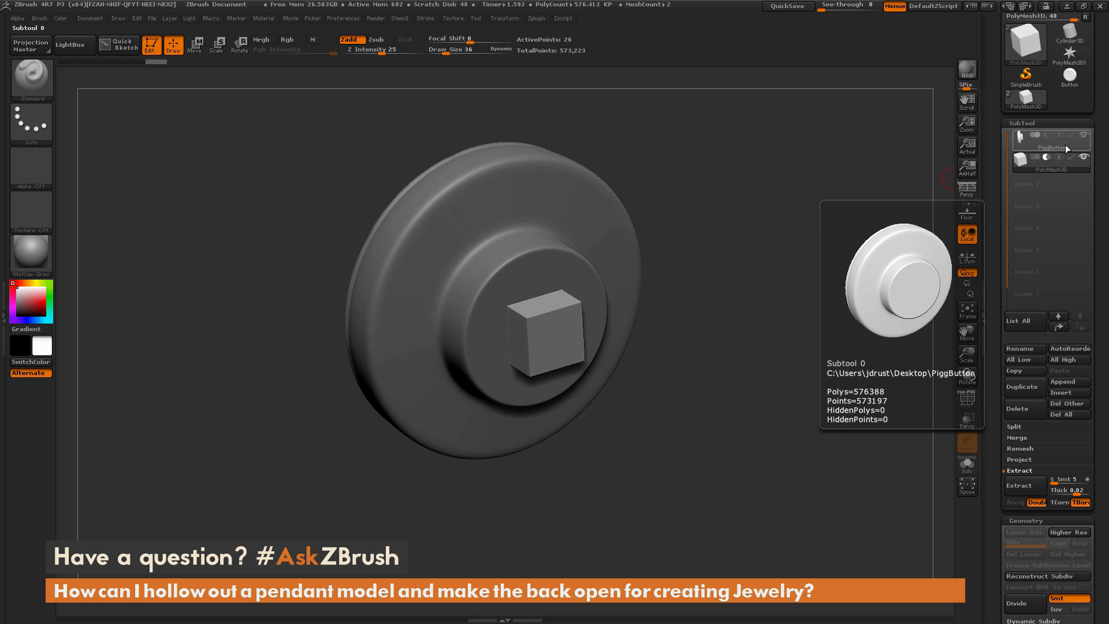
- Select PiggButton and MergeDown with the cube, confirming the warning
{"action": "left_click", "coordinate": [1050, 140]}
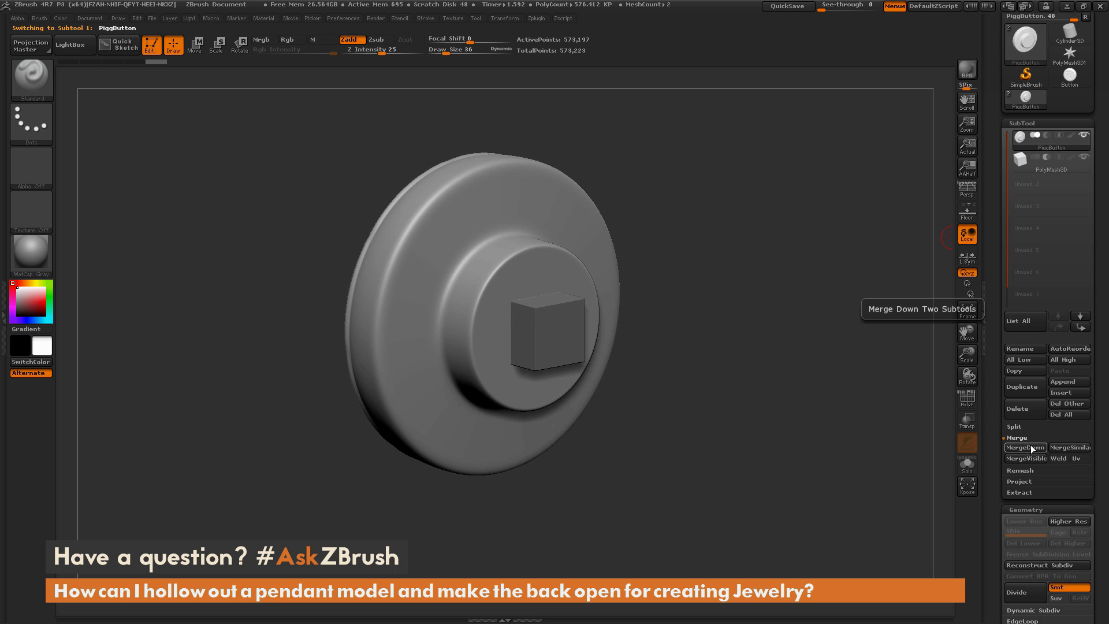
{"action": "left_click", "coordinate": [1025, 448]}
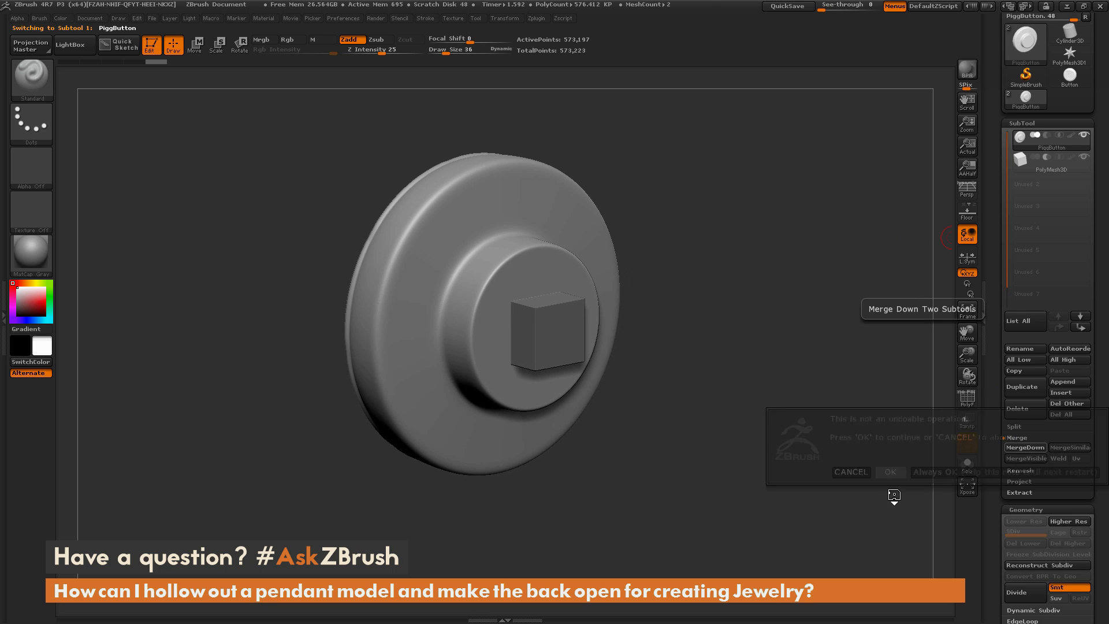
{"action": "left_click", "coordinate": [889, 472]}
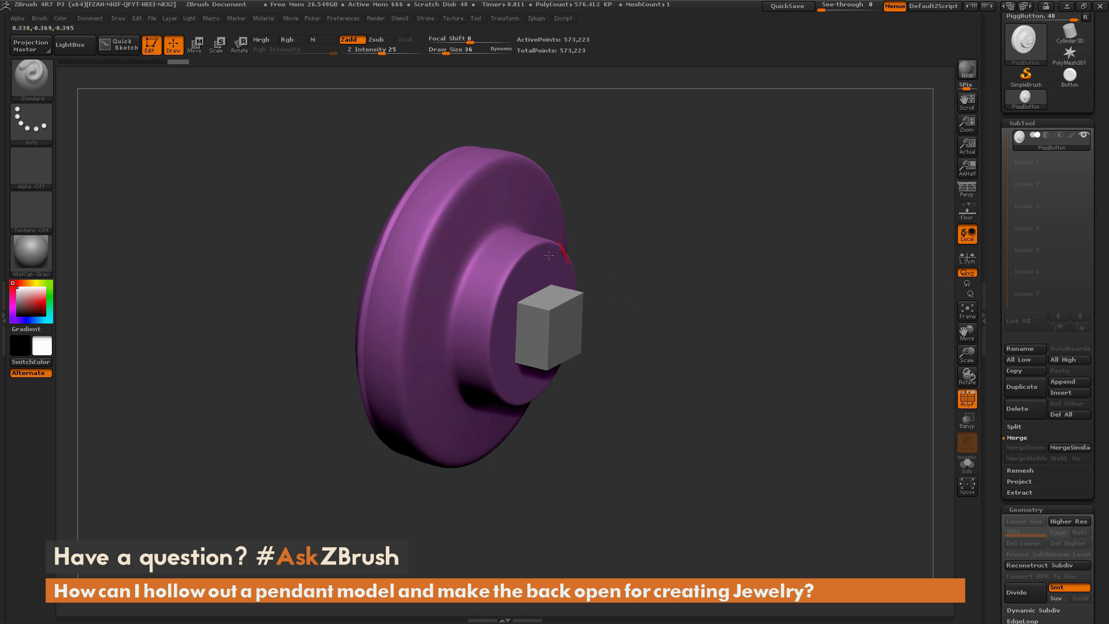
- Rebuild the merged pendant as a DynaMesh shell of about one million points
{"action": "scroll", "scroll_direction": "down", "scroll_amount": 3}
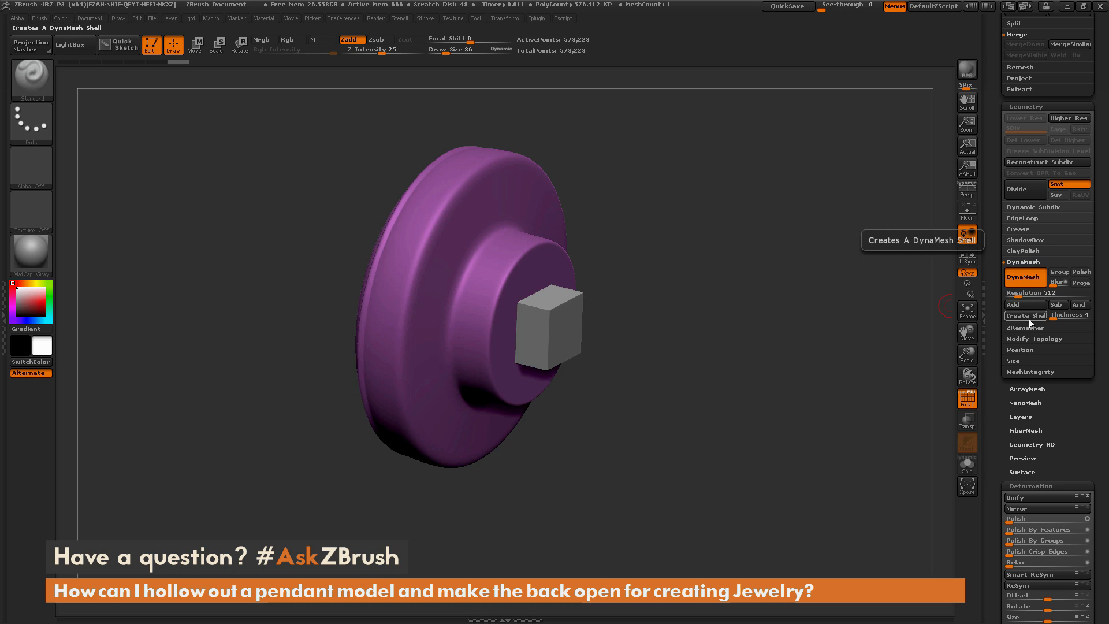
{"action": "mouse_move", "coordinate": [1034, 321]}
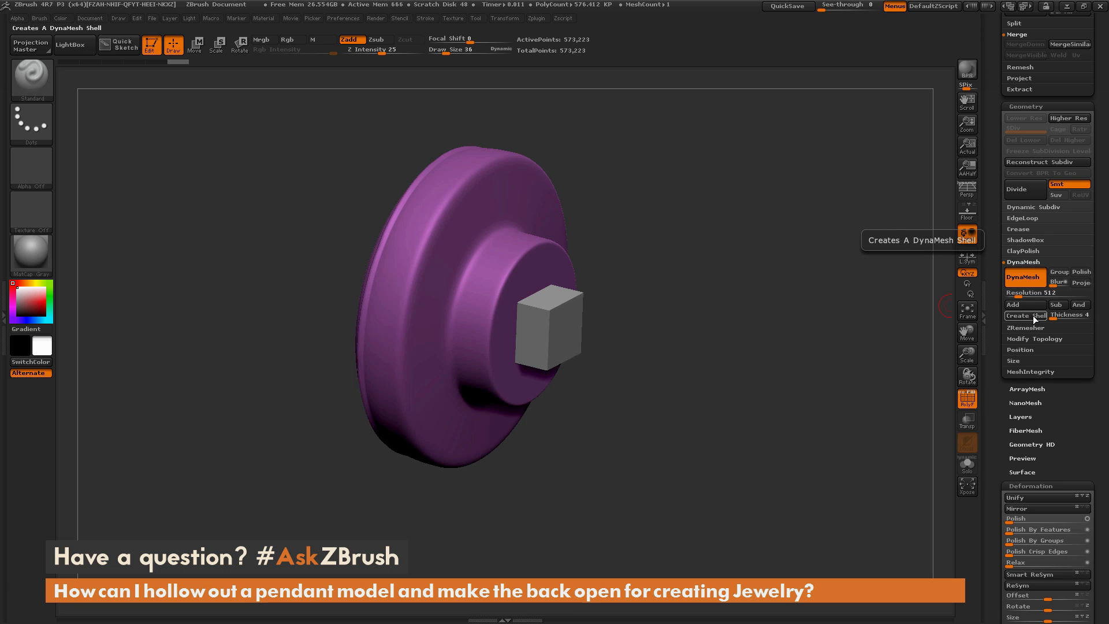
{"action": "mouse_move", "coordinate": [1069, 316]}
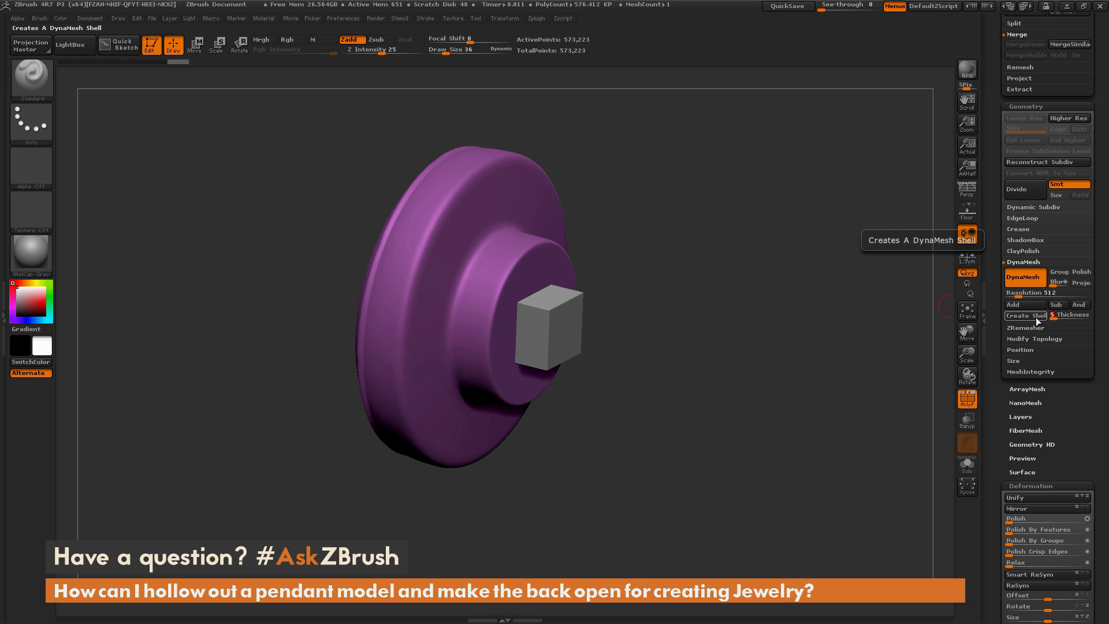
{"action": "mouse_move", "coordinate": [1027, 321]}
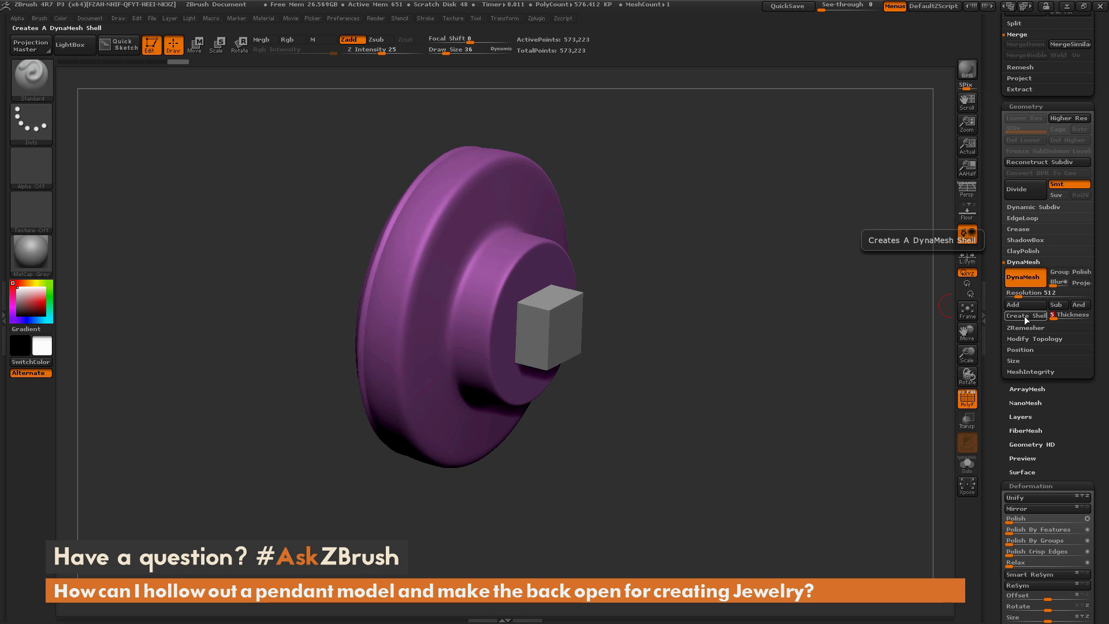
{"action": "left_click", "coordinate": [1025, 315]}
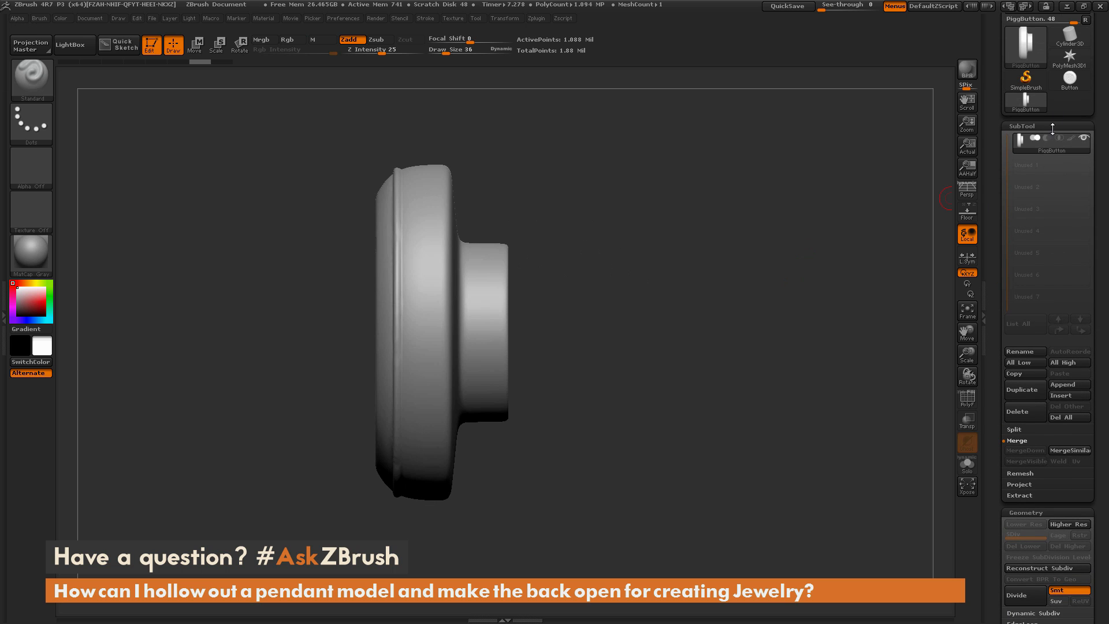
{"action": "mouse_move", "coordinate": [1068, 384]}
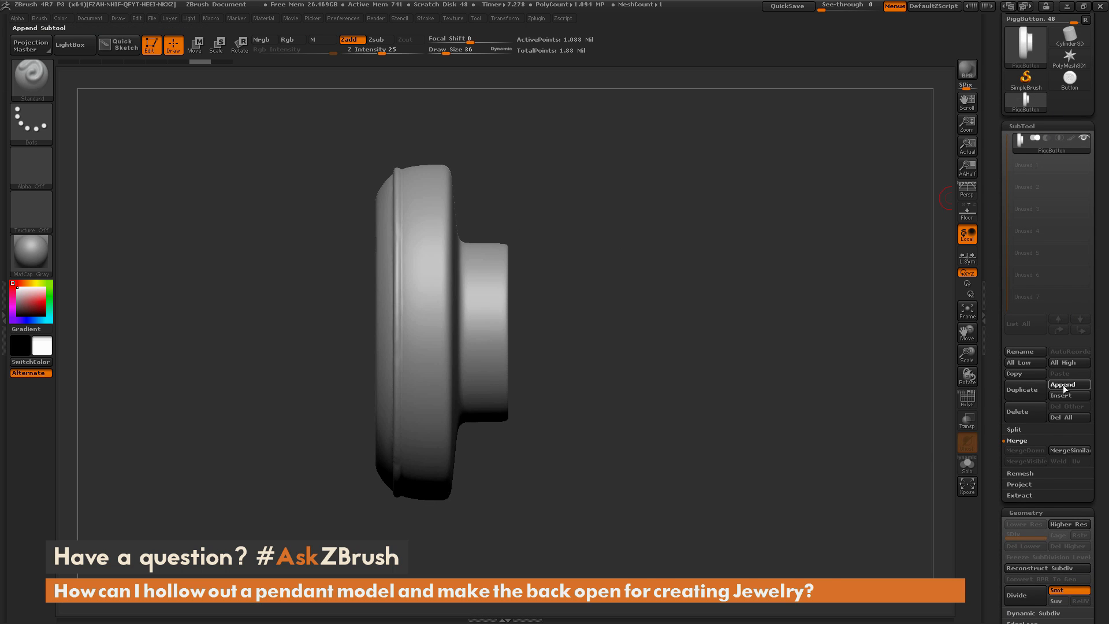
- Add and subdivide a cylinder subtool, then delete its lower subdivision levels
{"action": "left_click", "coordinate": [1068, 384]}
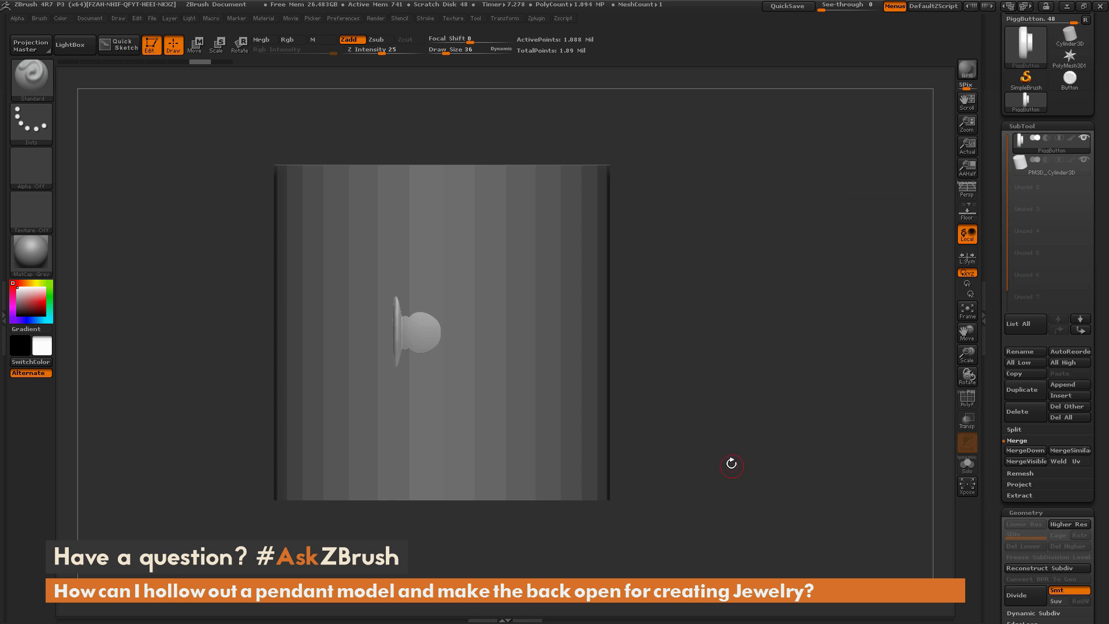
{"action": "left_click", "coordinate": [1054, 161]}
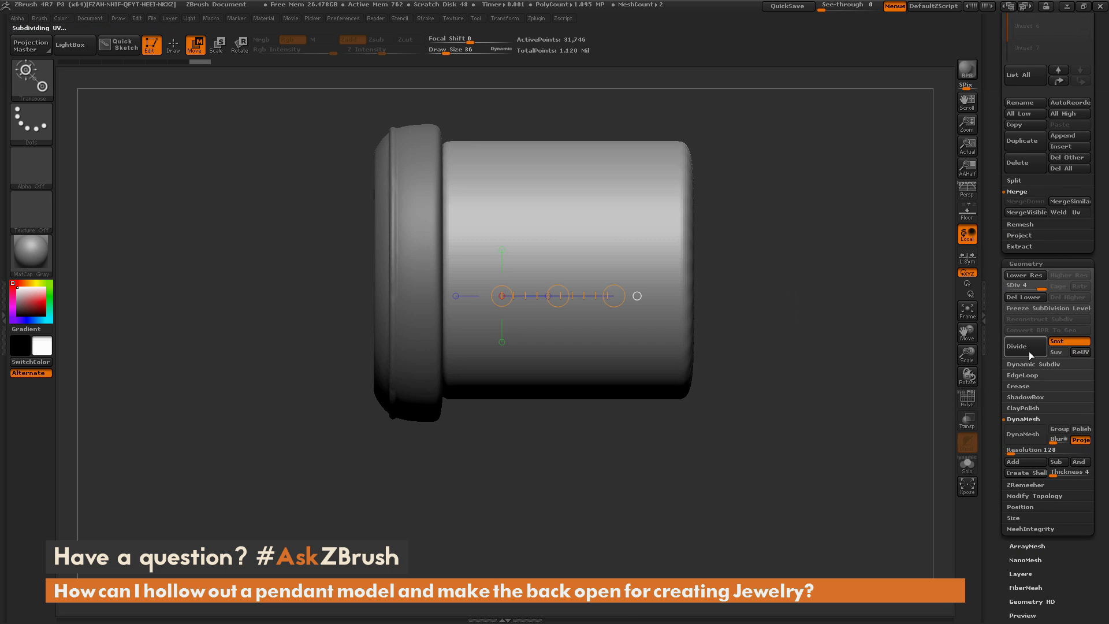
{"action": "left_click", "coordinate": [1017, 347]}
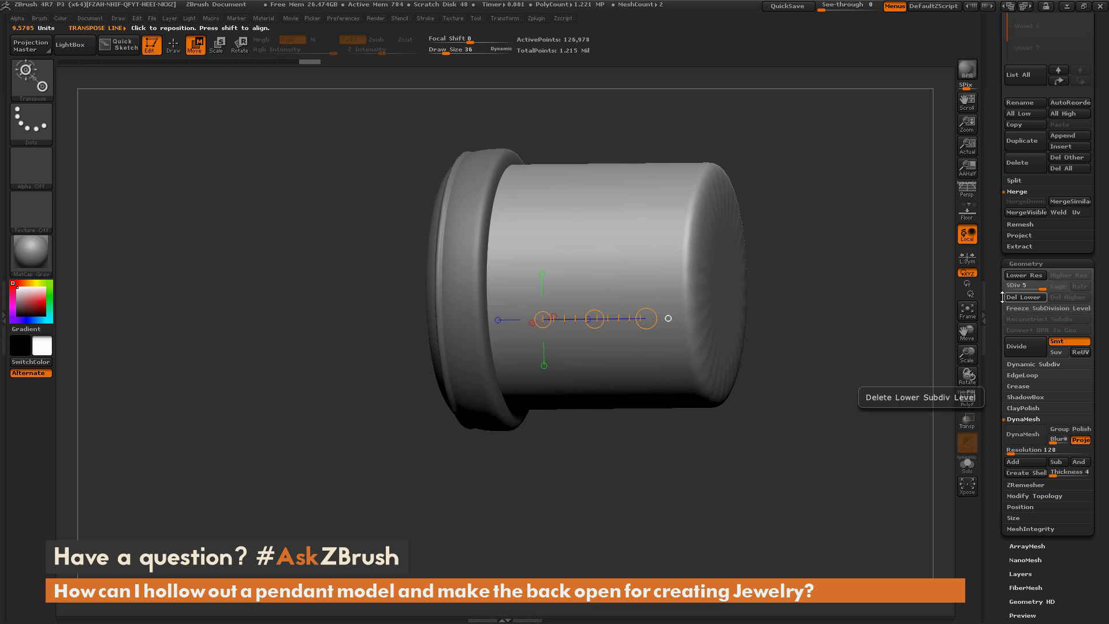
{"action": "left_click", "coordinate": [1025, 296]}
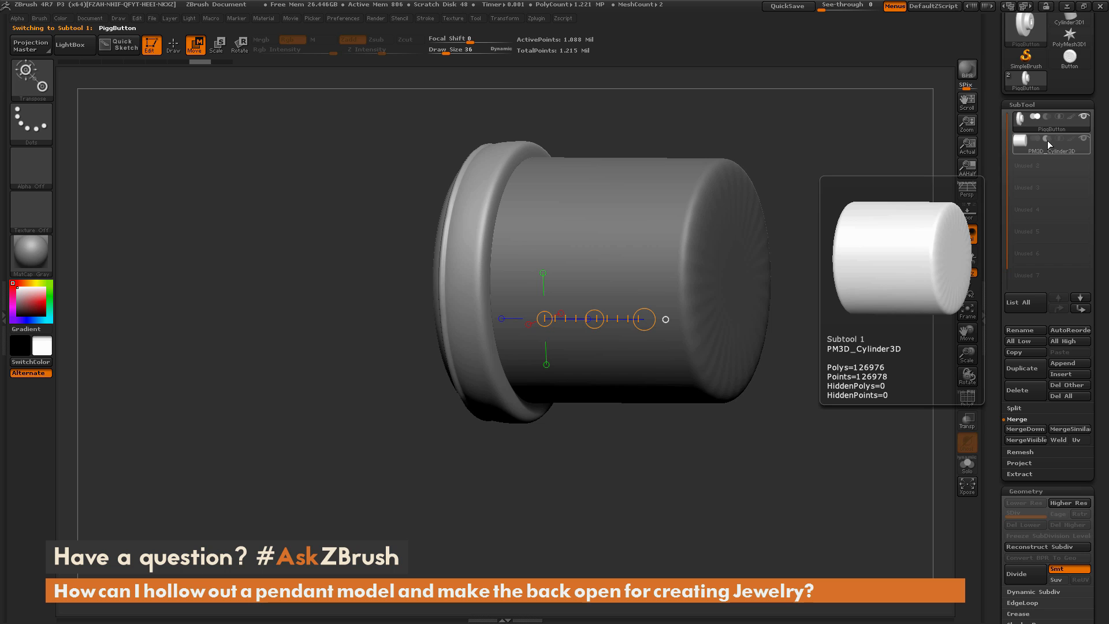
{"action": "mouse_move", "coordinate": [1024, 368]}
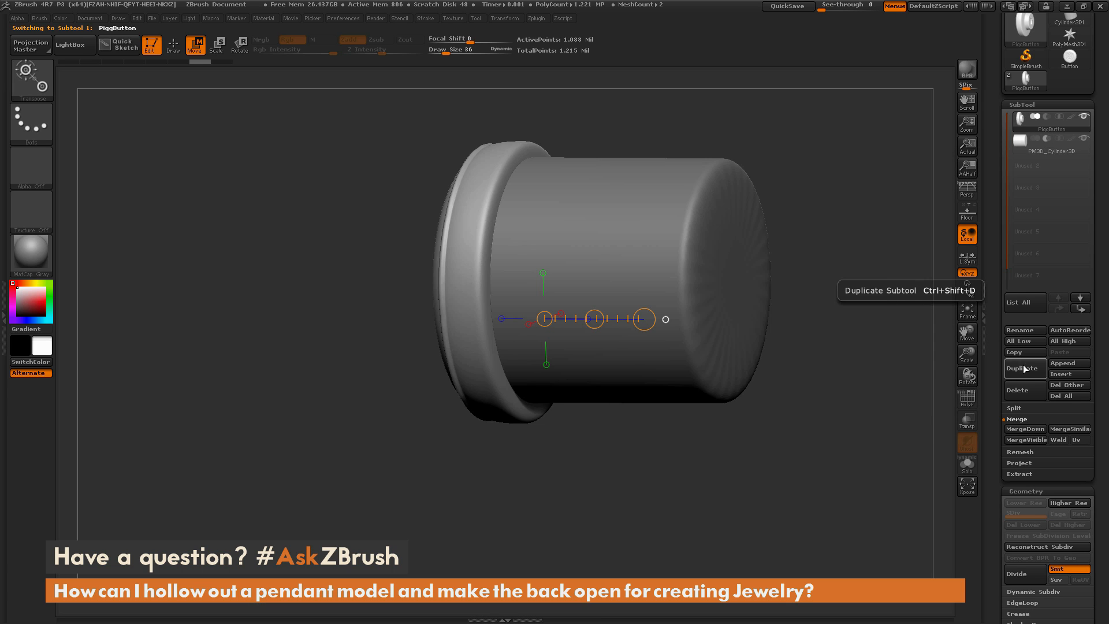
- MergeDown the cylinder into PiggButton, leaving one 573,000-point subtool
{"action": "left_click", "coordinate": [1024, 429]}
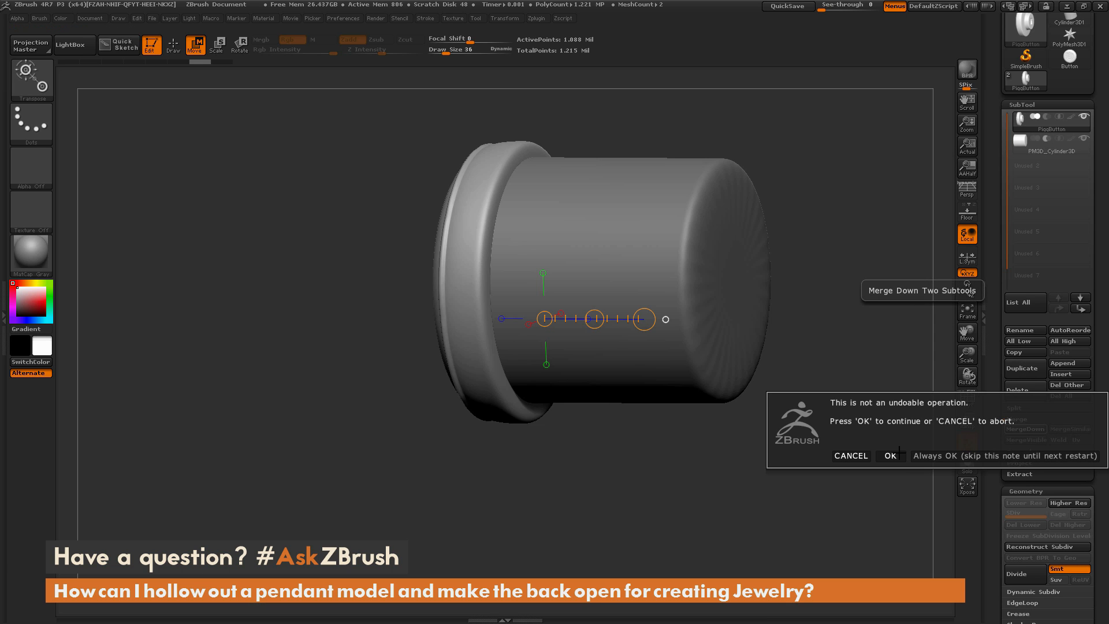
{"action": "left_click", "coordinate": [891, 456]}
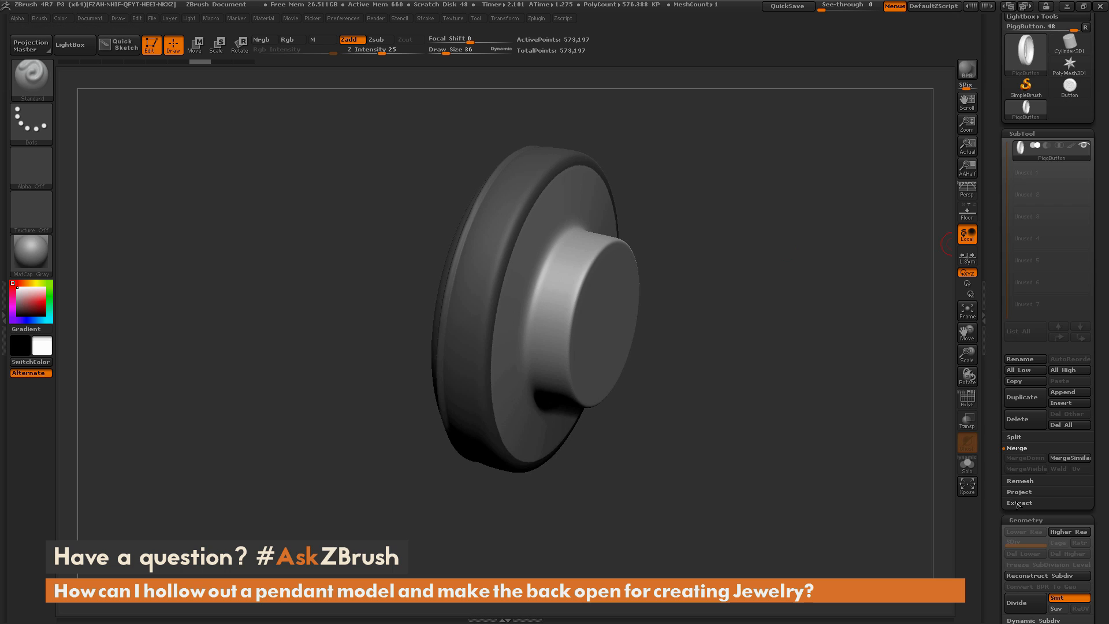
- Extract a 0.02-thick shell from the pendant and accept it as Extract1
{"action": "left_click", "coordinate": [1019, 503]}
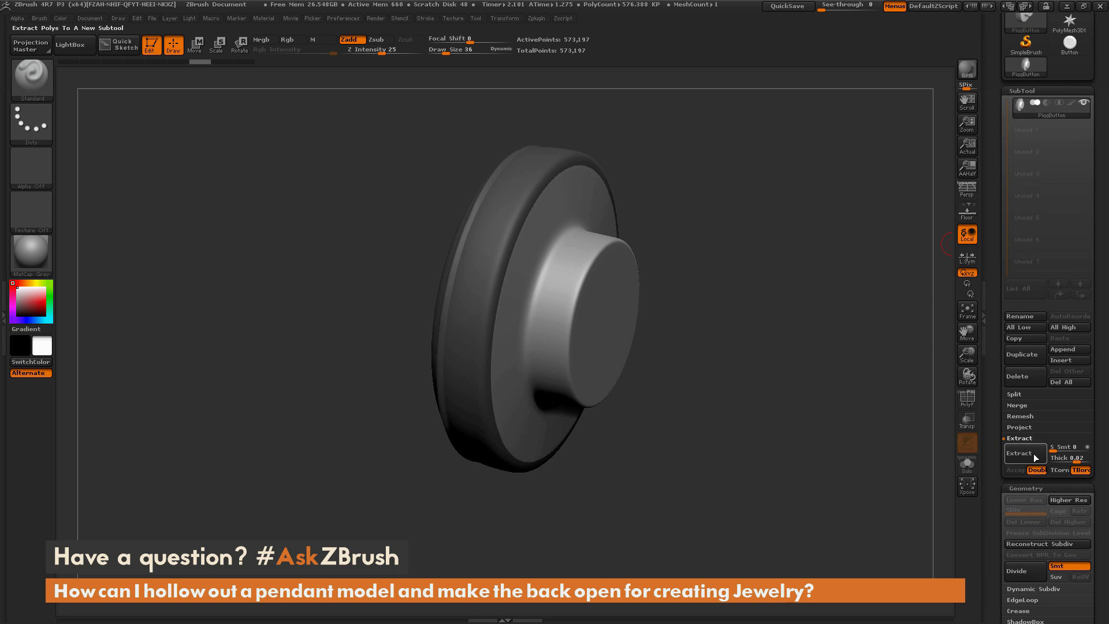
{"action": "mouse_move", "coordinate": [1023, 454]}
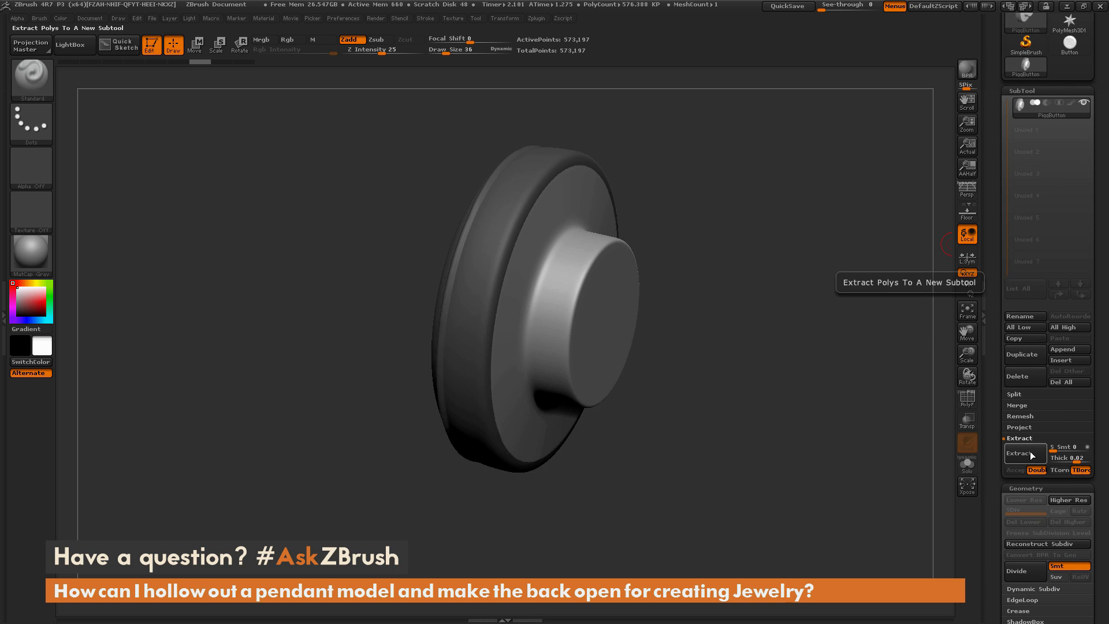
{"action": "mouse_move", "coordinate": [1065, 448]}
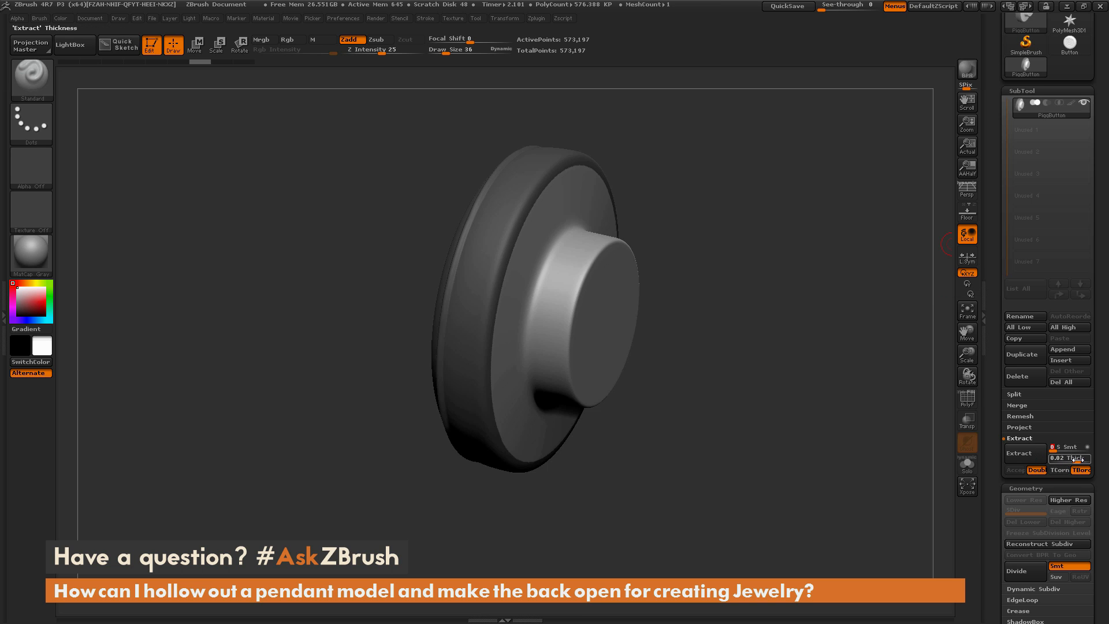
{"action": "mouse_move", "coordinate": [1071, 458]}
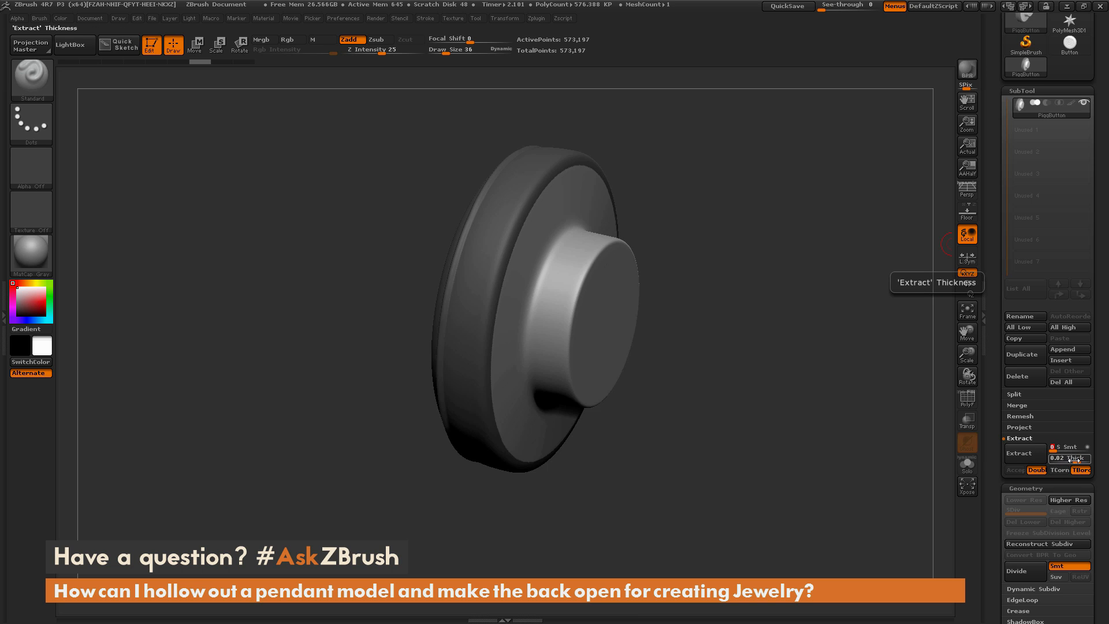
{"action": "mouse_move", "coordinate": [1036, 469]}
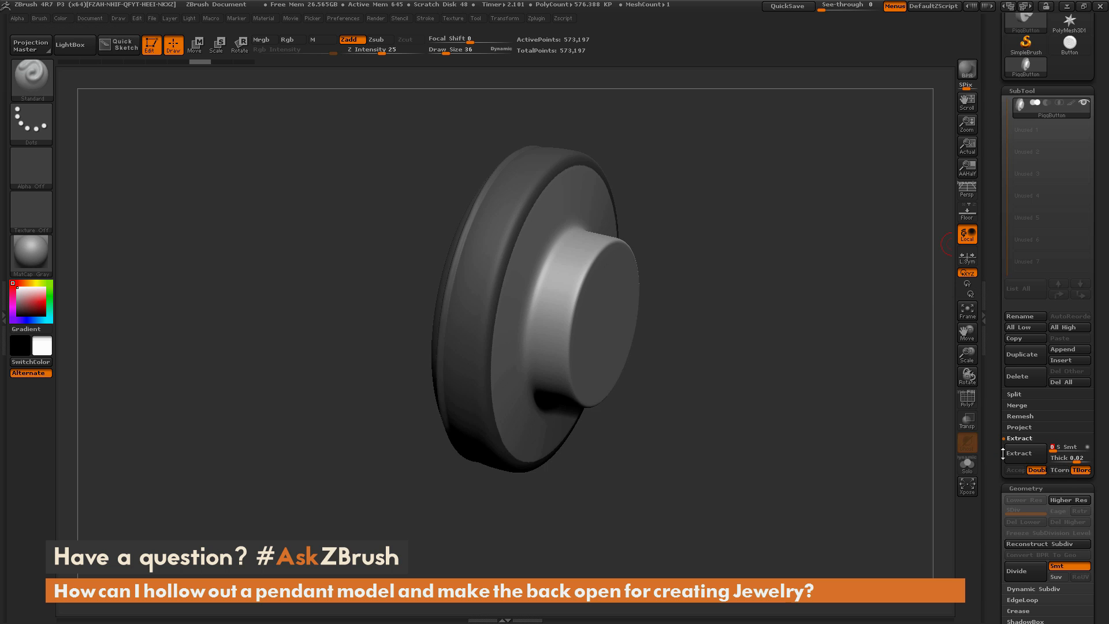
{"action": "mouse_move", "coordinate": [1024, 453]}
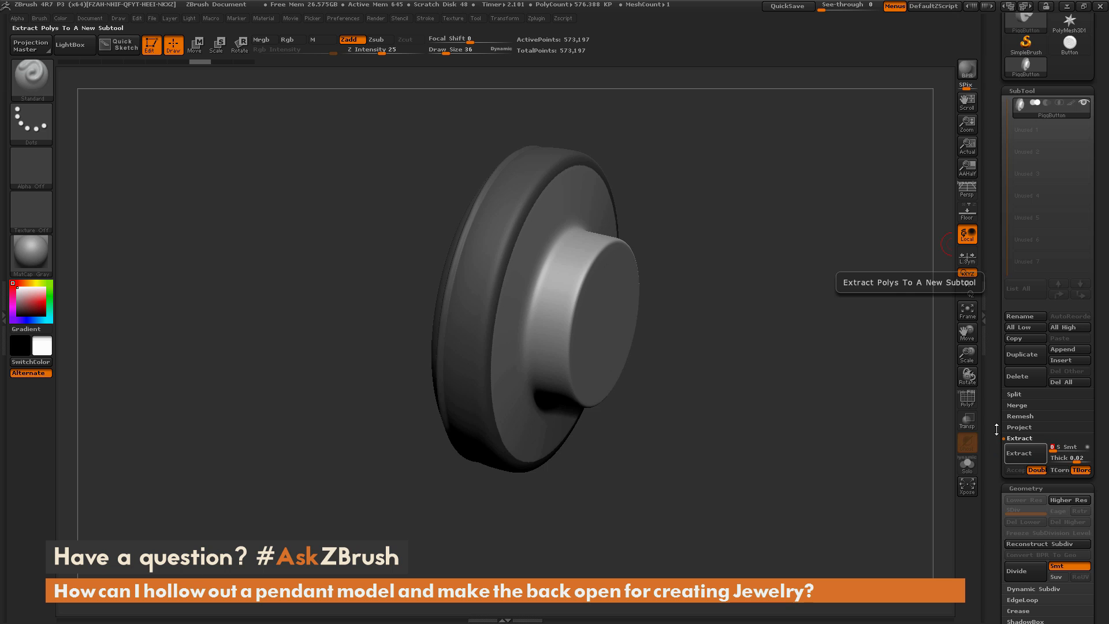
{"action": "mouse_move", "coordinate": [490, 253]}
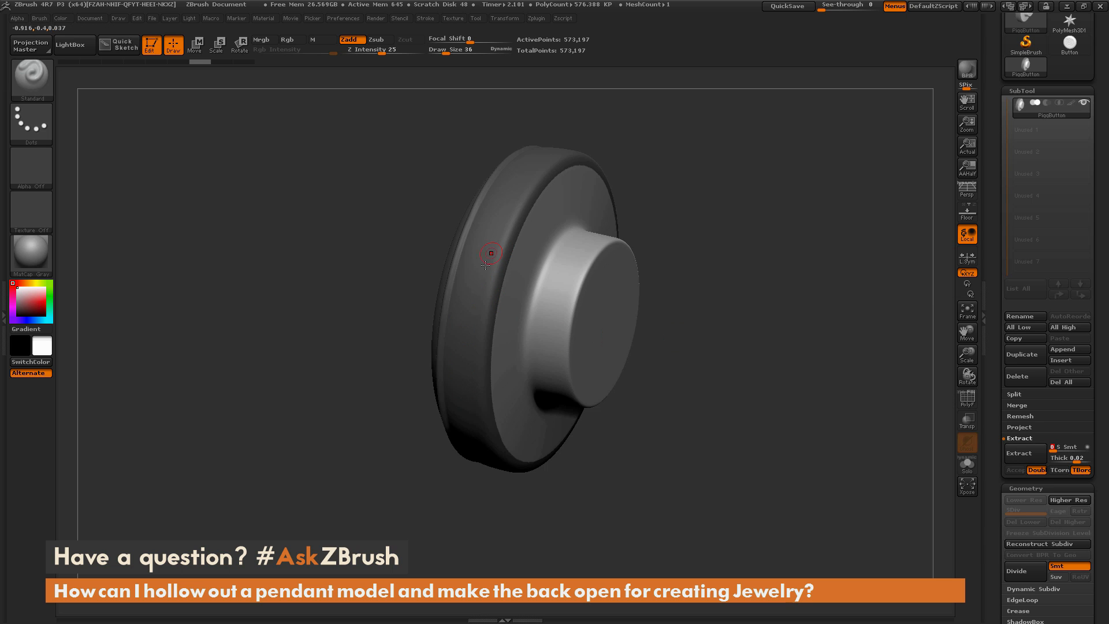
{"action": "mouse_move", "coordinate": [483, 297]}
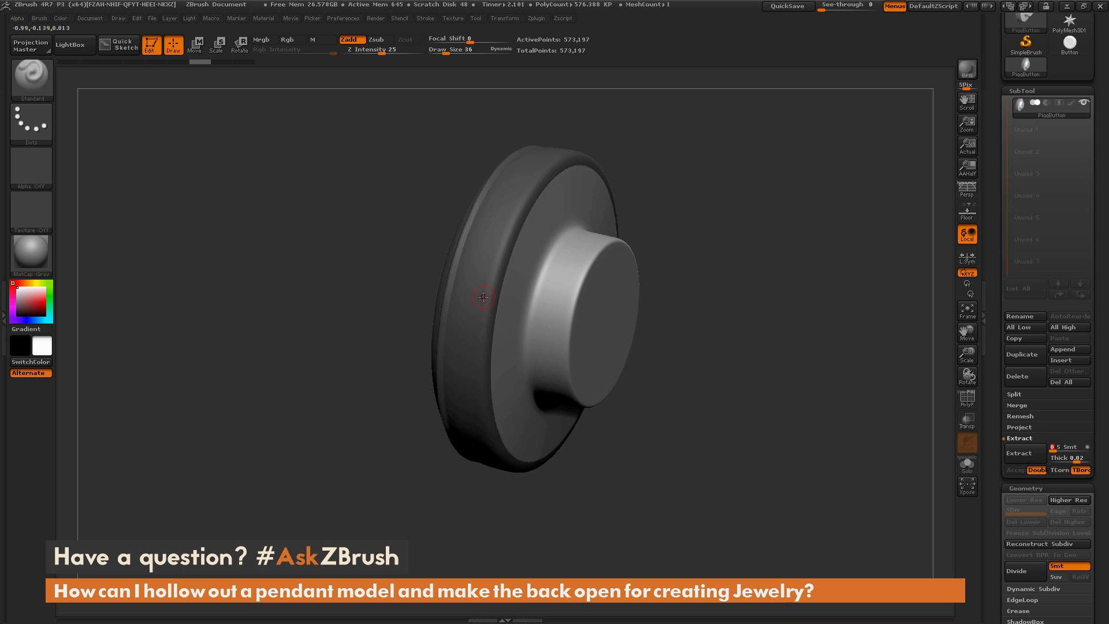
{"action": "mouse_move", "coordinate": [1024, 453]}
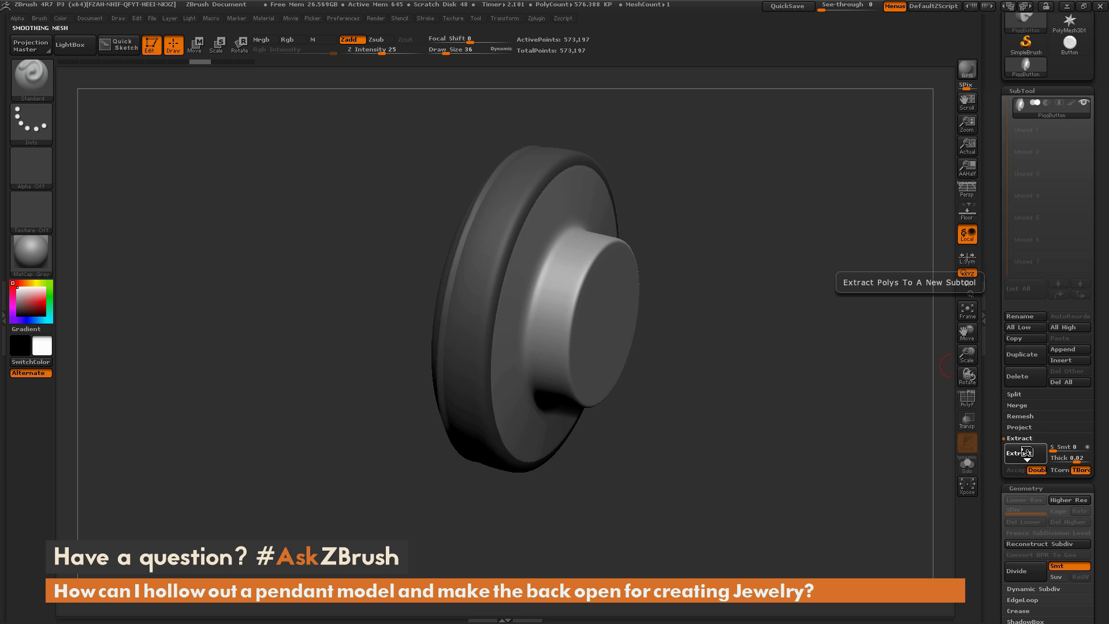
{"action": "left_click", "coordinate": [1018, 454]}
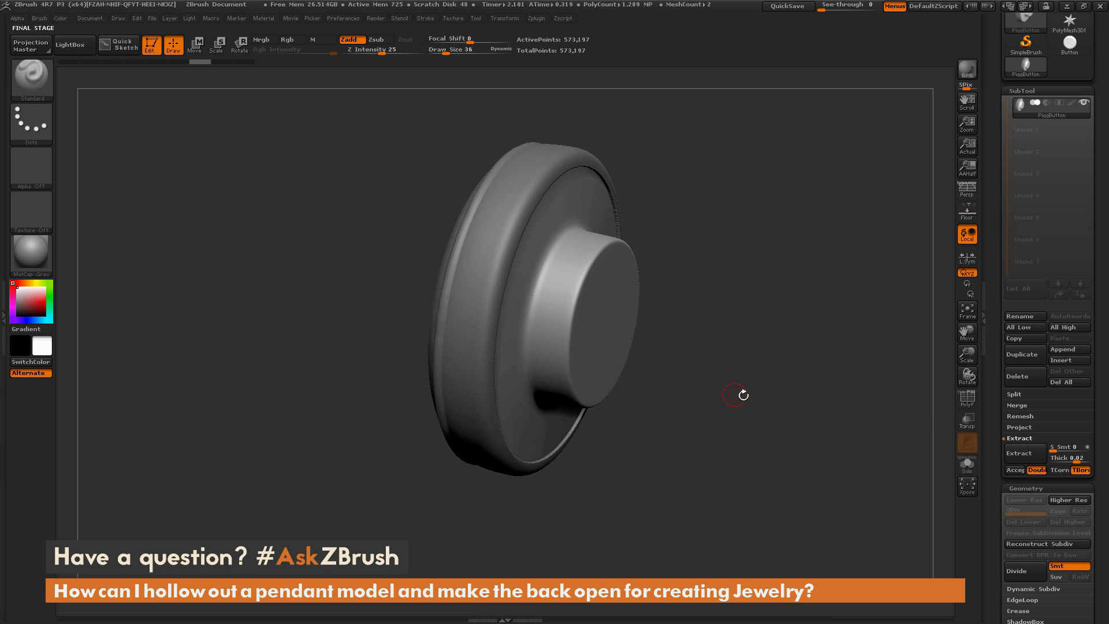
{"action": "mouse_move", "coordinate": [530, 455]}
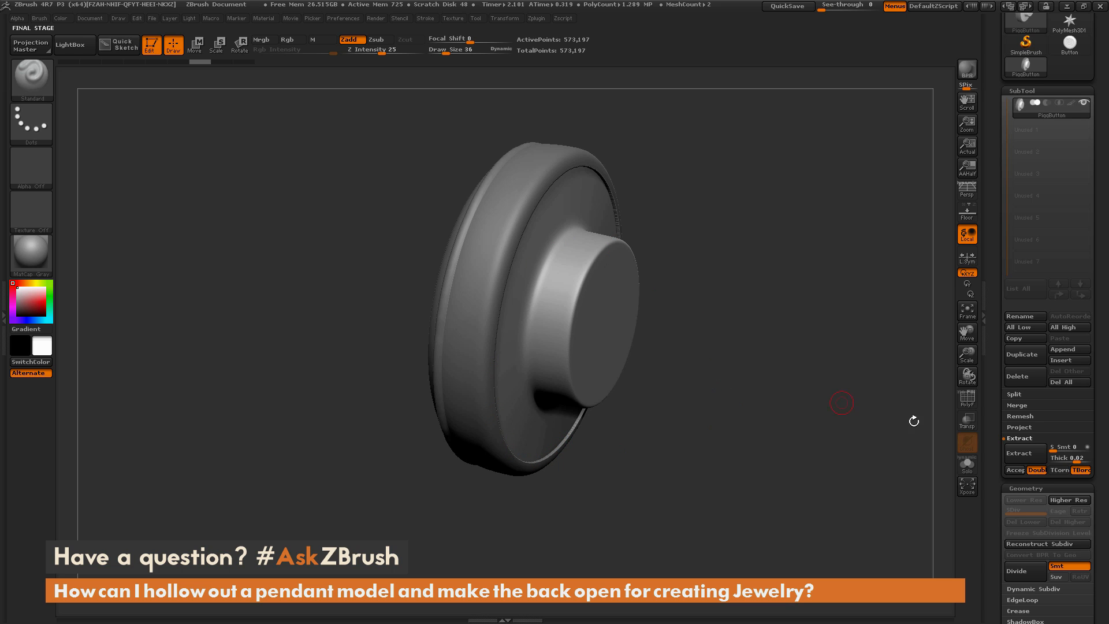
{"action": "left_click", "coordinate": [1019, 453]}
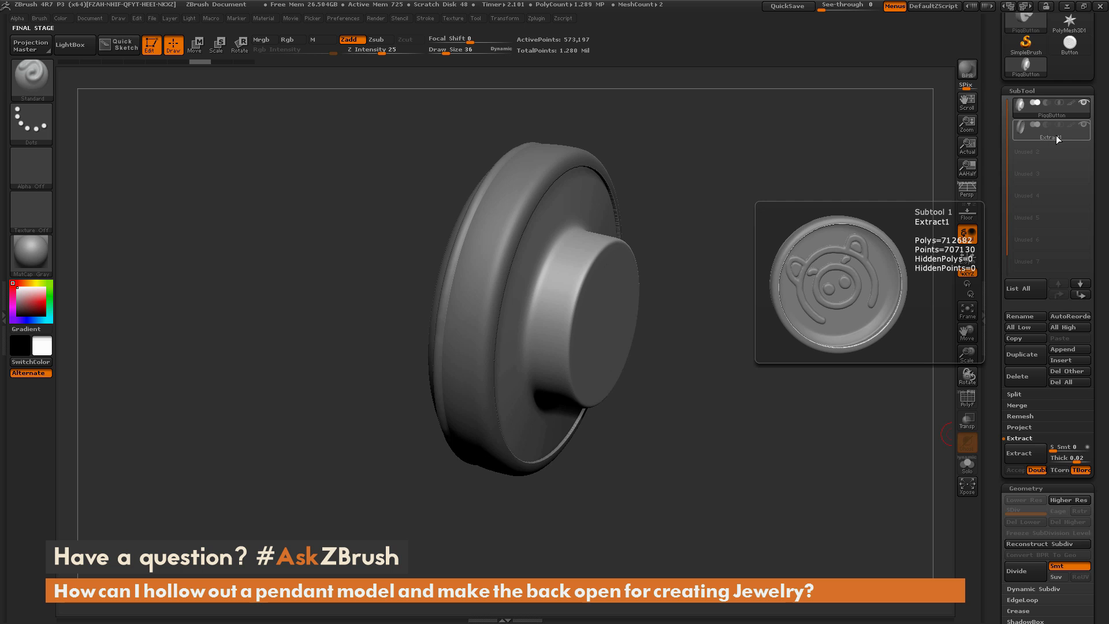
- Select the Extract1 shell in the SubTool list as the active piece
{"action": "left_click", "coordinate": [1052, 130]}
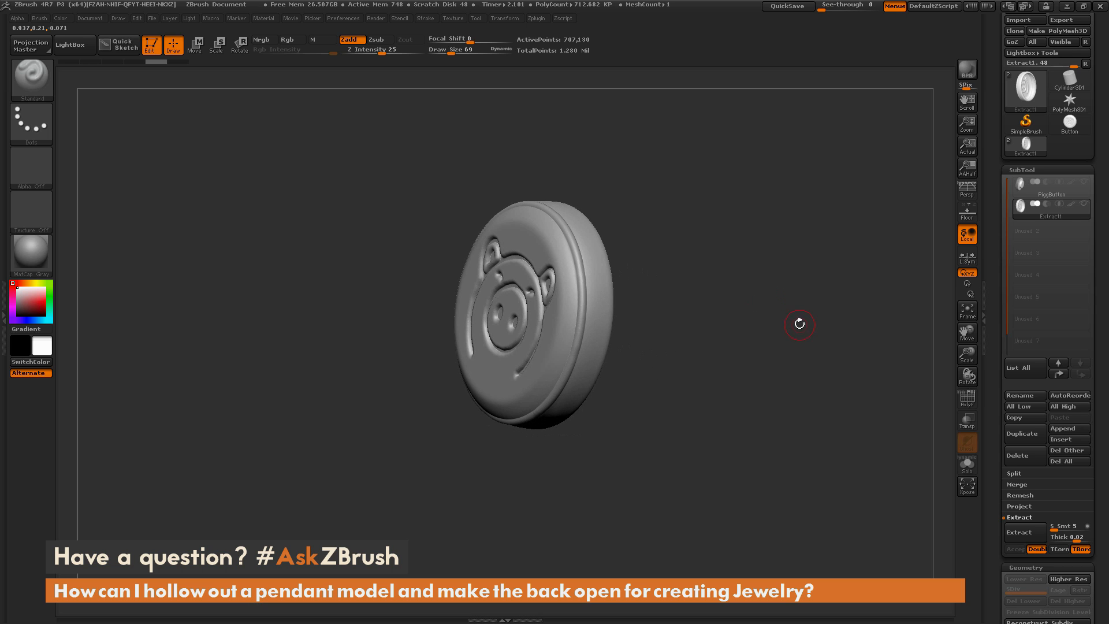
{"action": "mouse_move", "coordinate": [778, 278]}
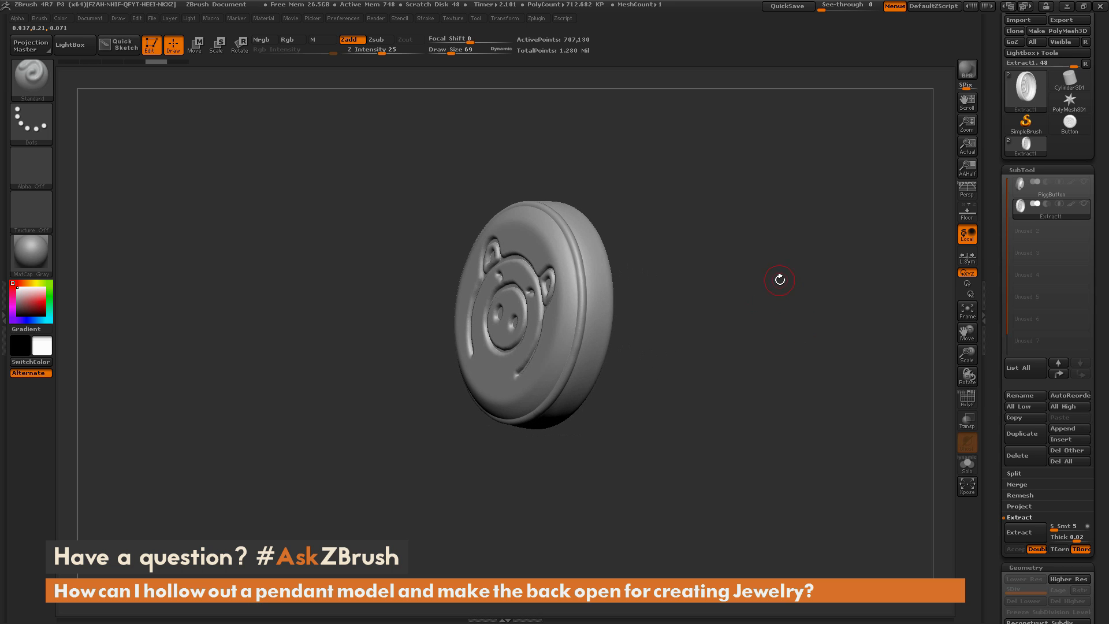